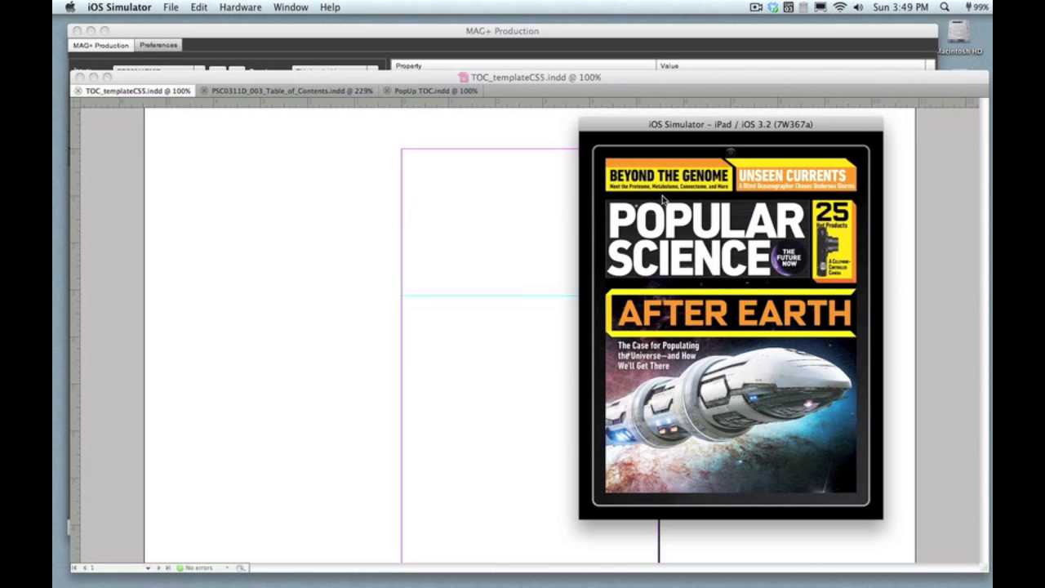
mouse_move(646, 237)
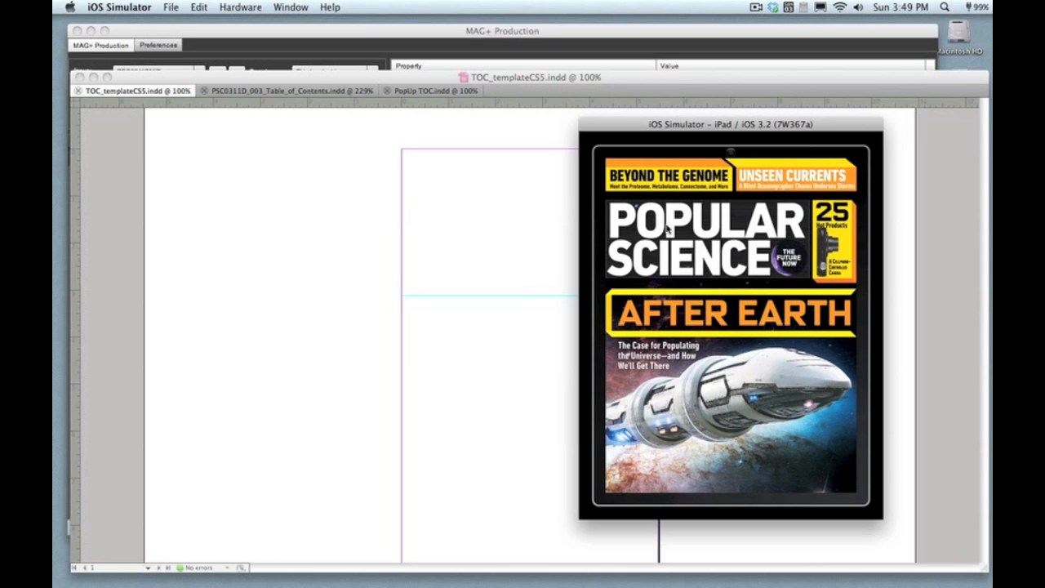
mouse_move(735, 237)
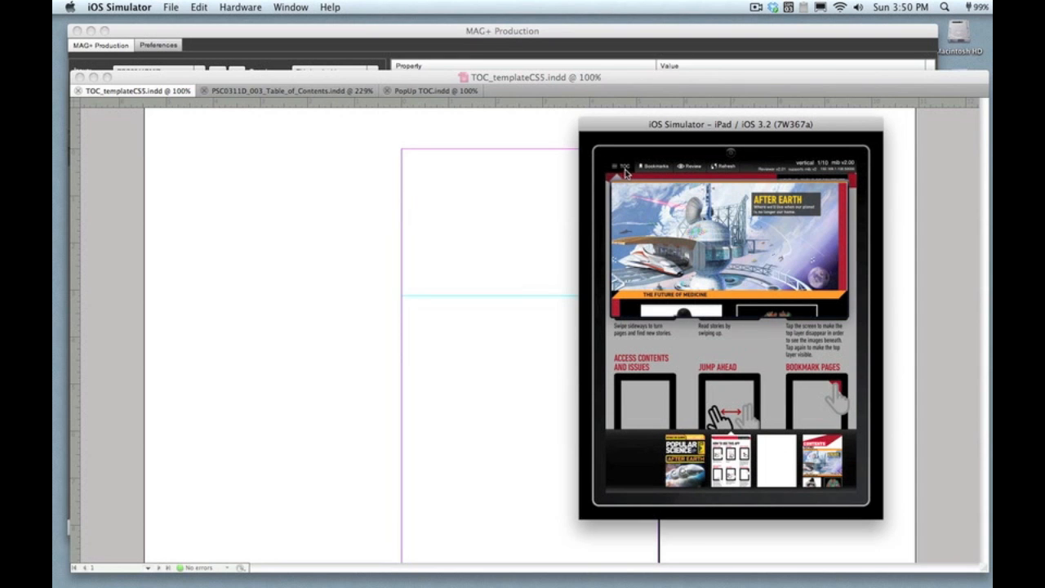
Navigate the Popular Science issue to the dark contents-style article listing page
left_click(732, 237)
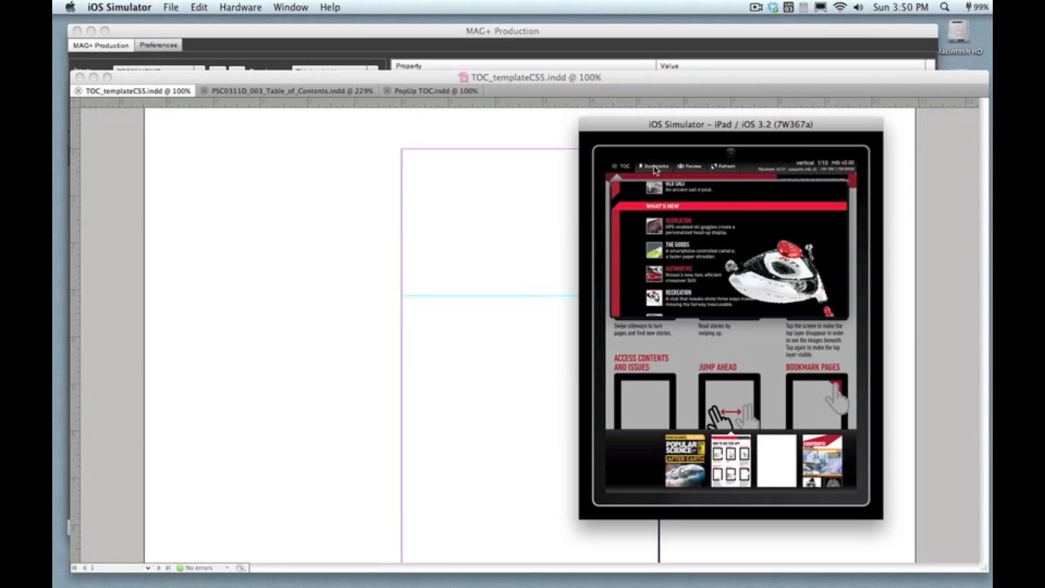
Show the bookmark list from Cover through What's New, then dismiss it
left_click(653, 166)
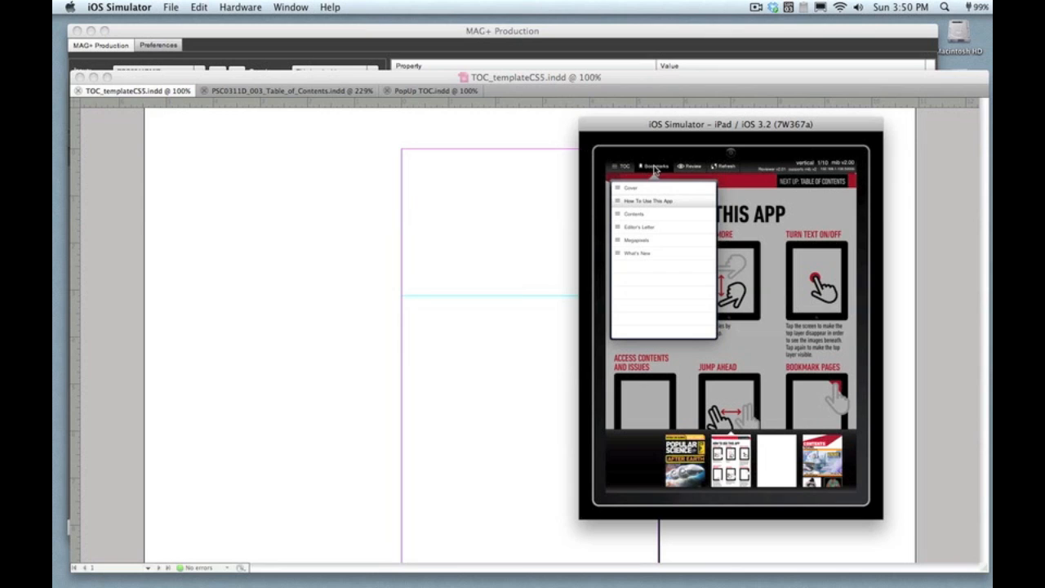
mouse_move(655, 216)
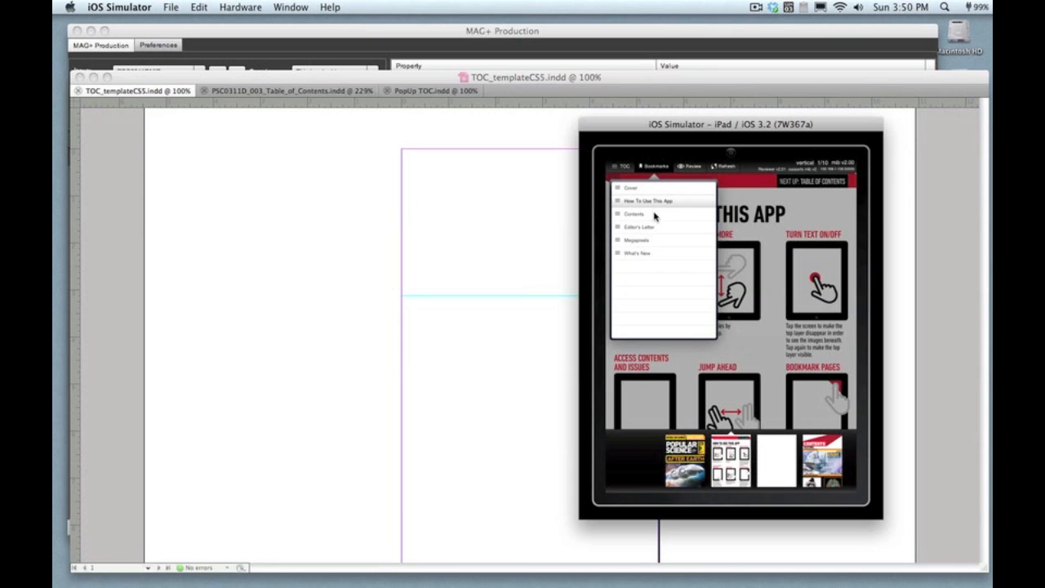
mouse_move(653, 172)
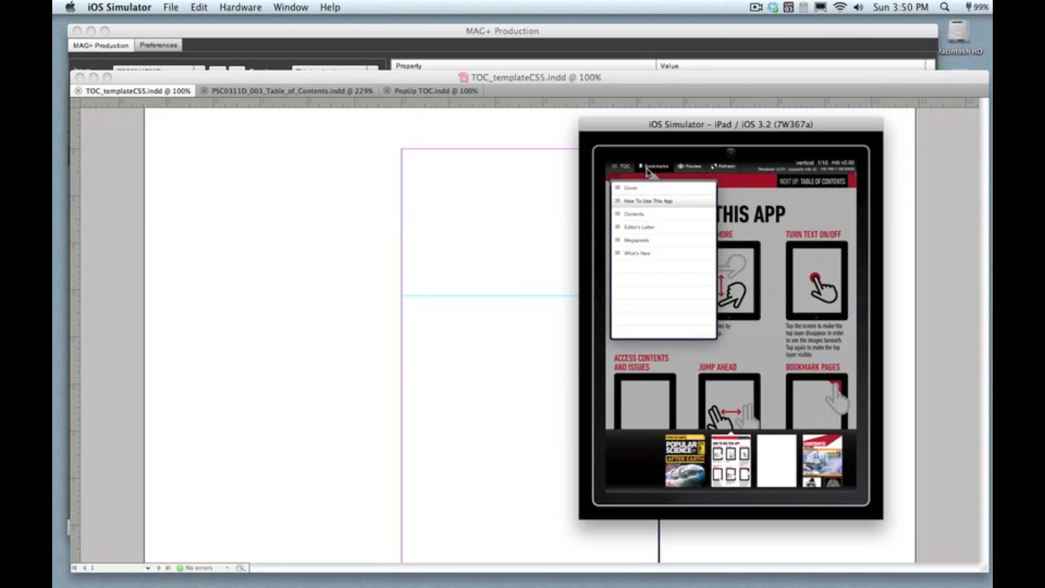
left_click(627, 167)
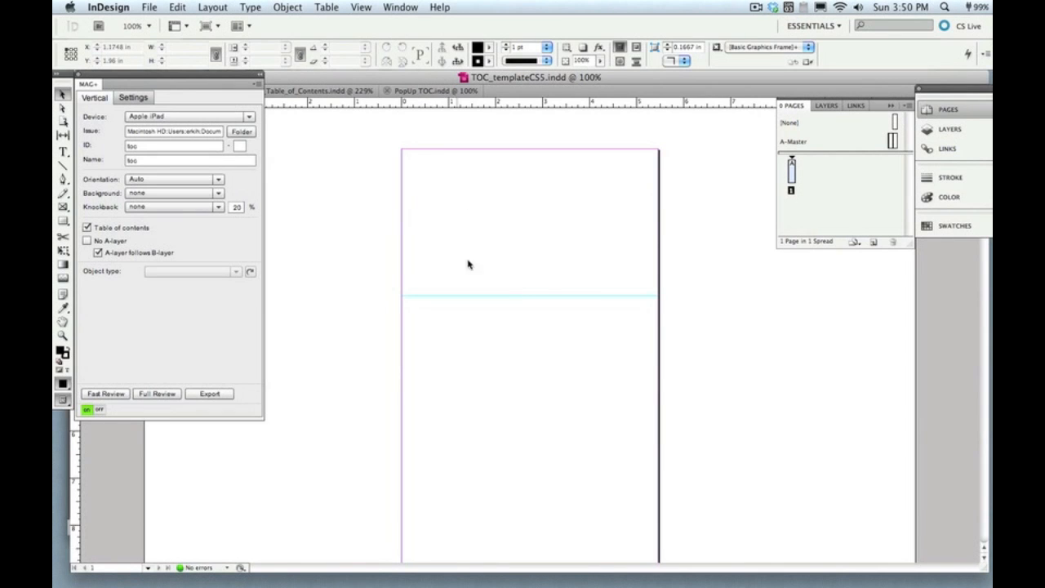
mouse_move(582, 309)
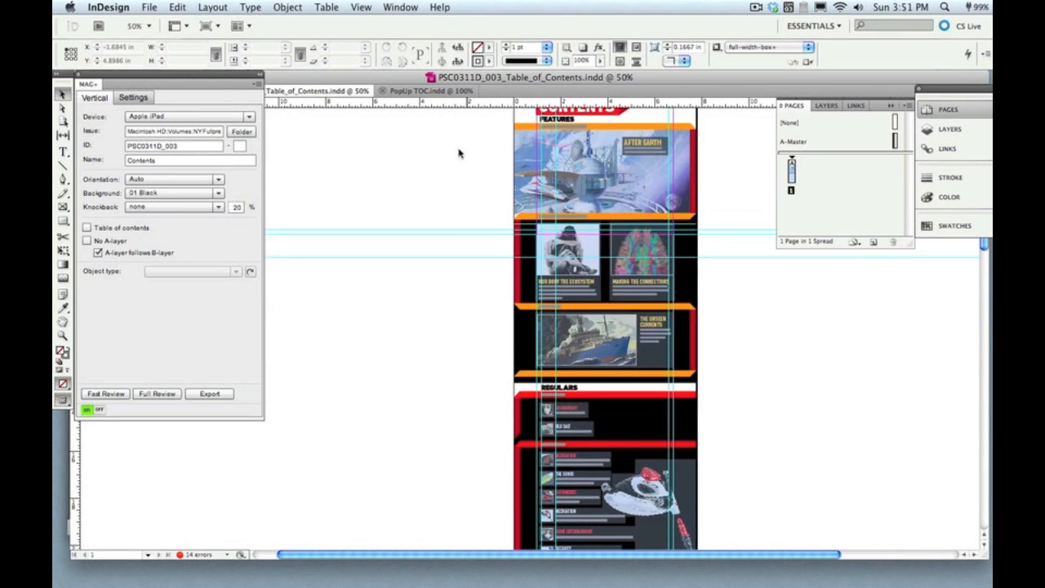
Switch to Popup TOC.indd and show its layers, including Clickable Areas
left_click(427, 90)
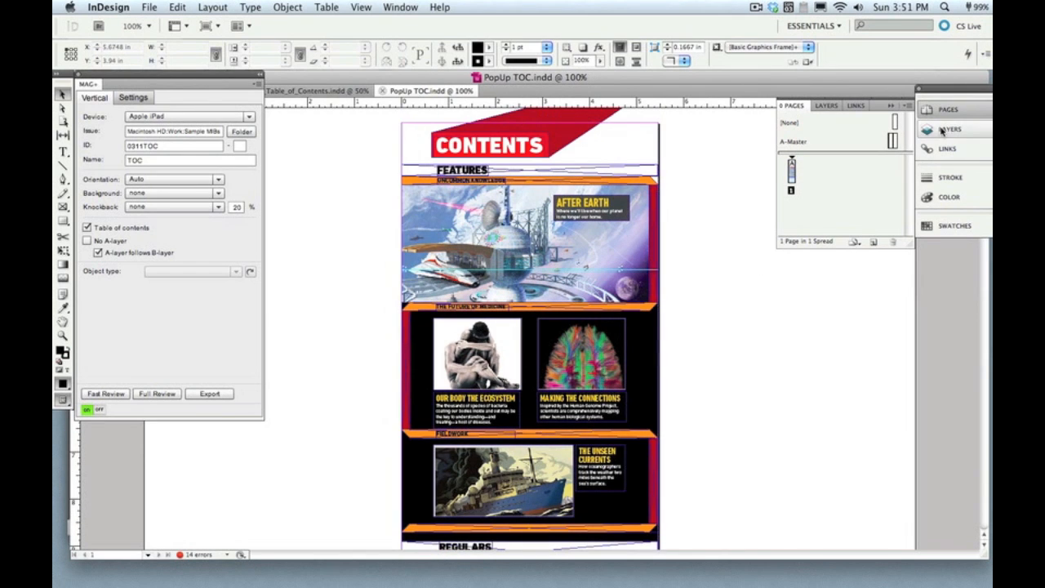
left_click(948, 128)
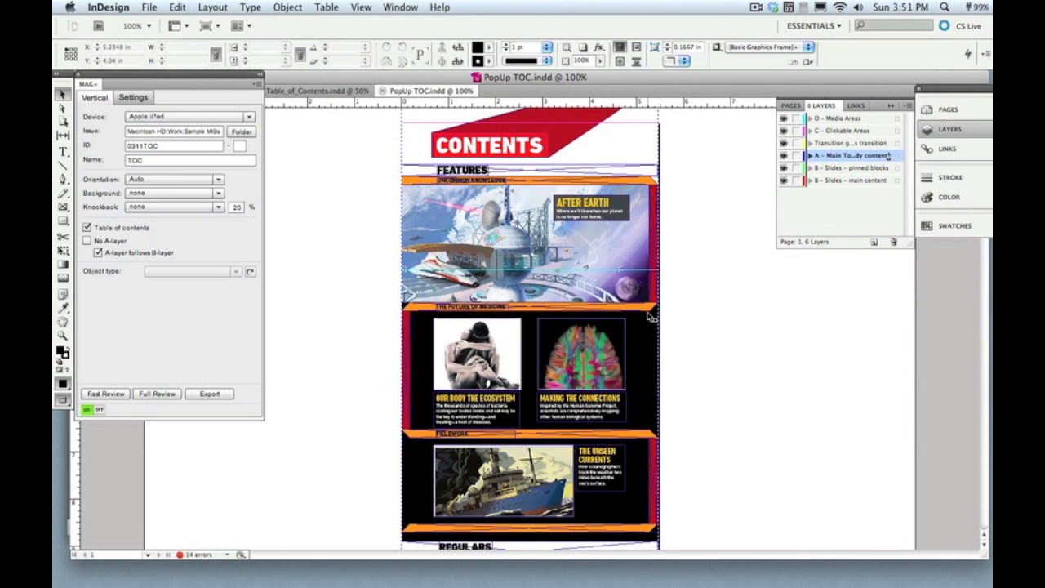
Set the In Hindsight frame on Clickable Areas to Object type Hotspot in the Mag+ panel
scroll("down", 3)
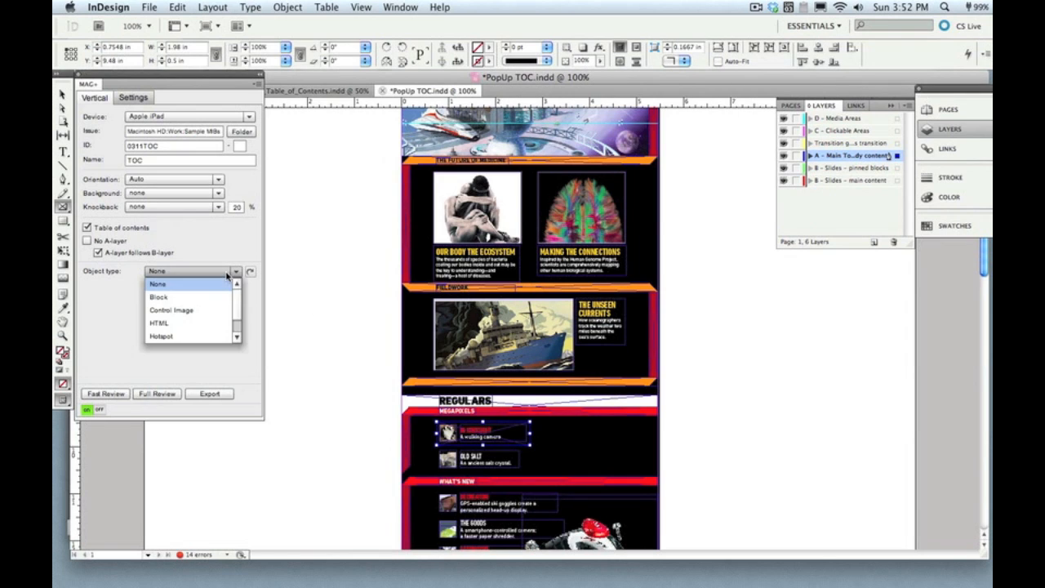
mouse_move(173, 297)
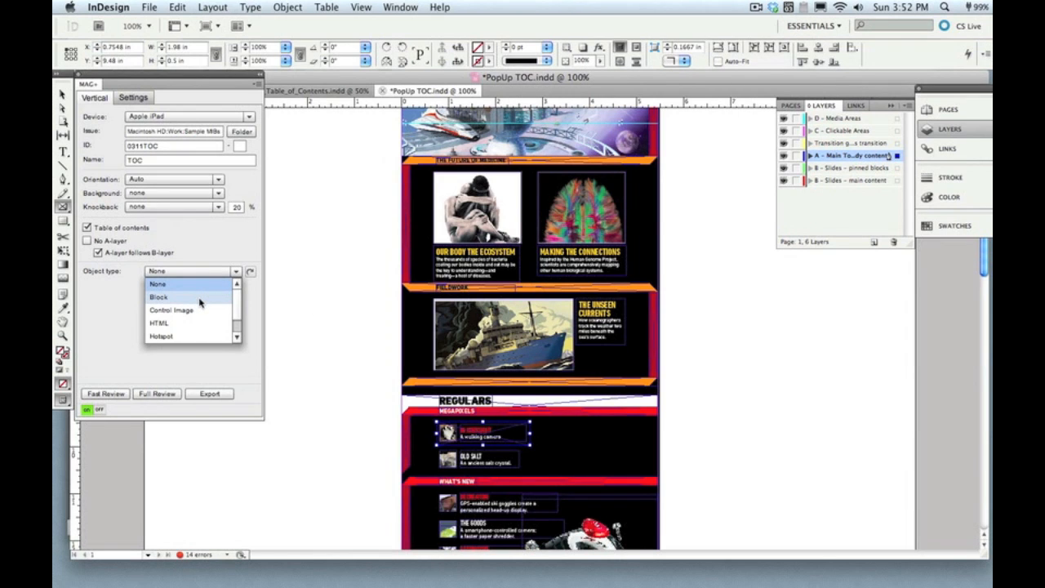
left_click(163, 297)
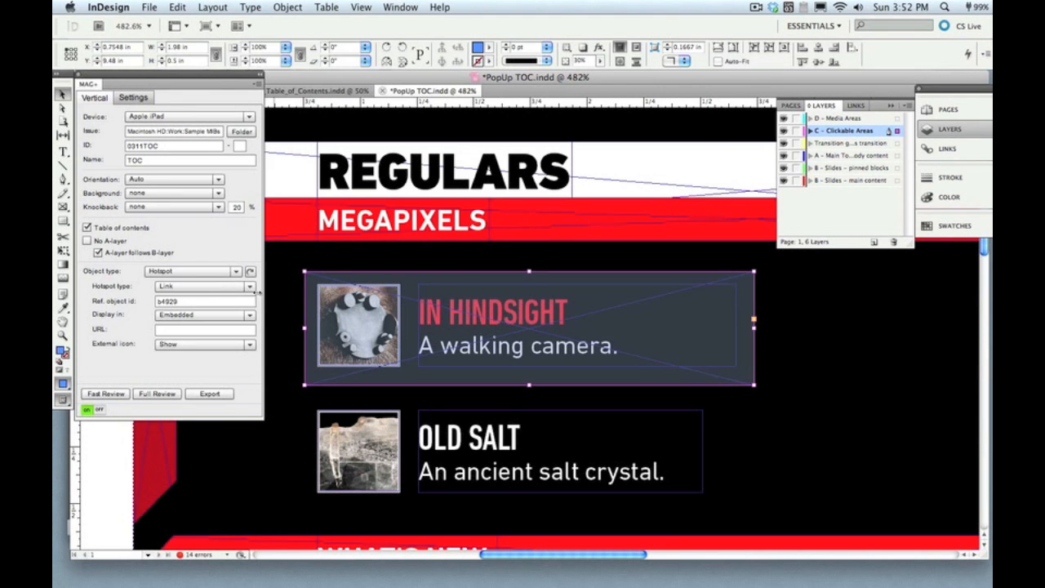
Make the In Hindsight hotspot a Jump Link targeting the issue folder
left_click(200, 287)
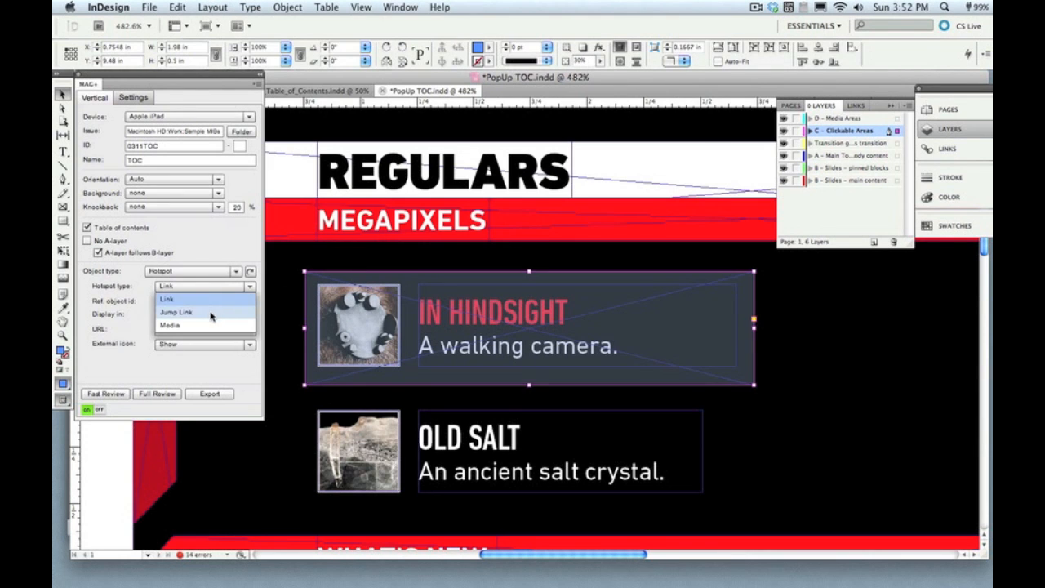
left_click(176, 310)
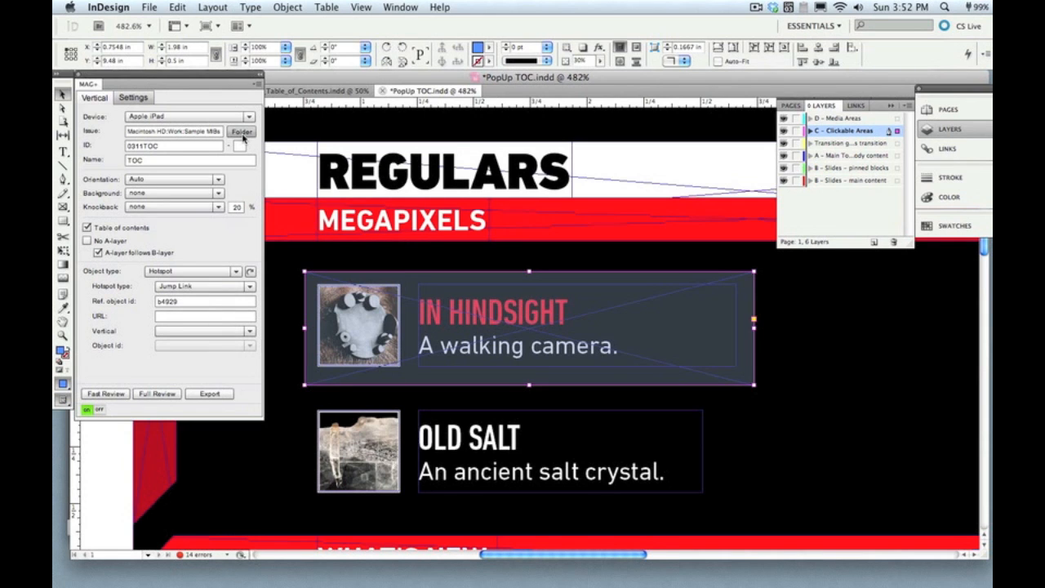
left_click(241, 131)
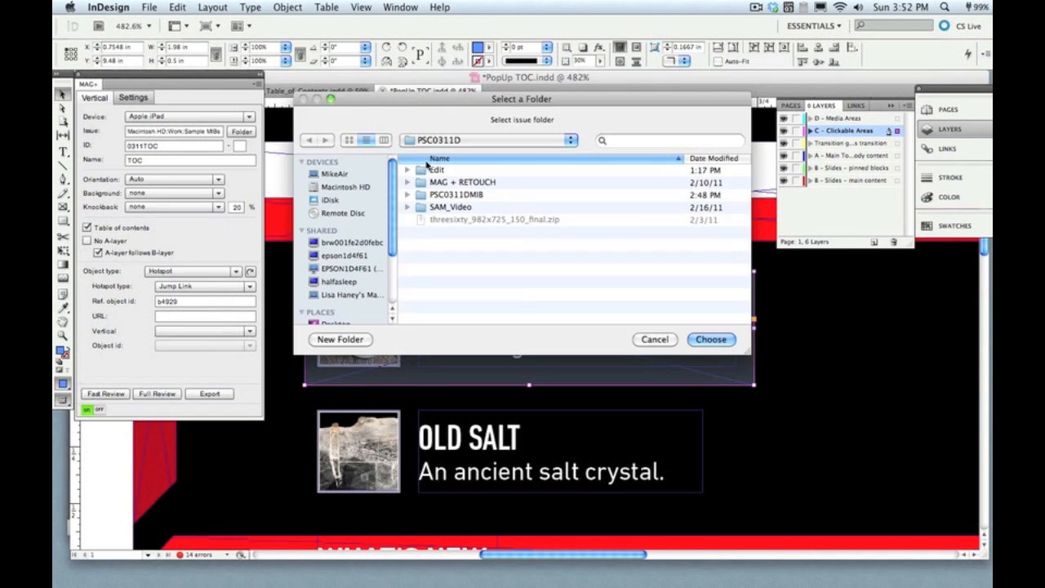
left_click(454, 195)
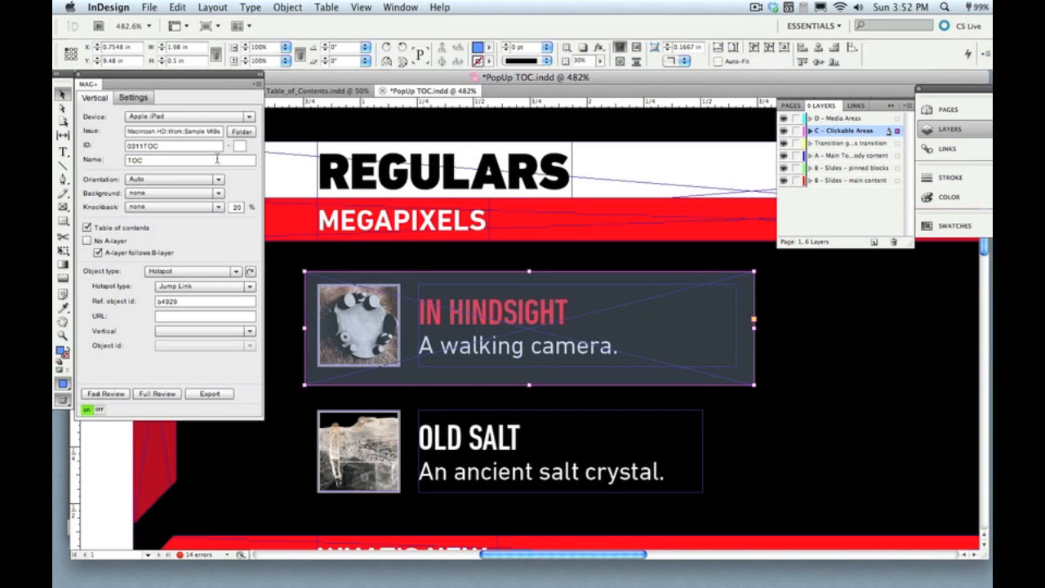
Choose Megapixels - Head Camera as the jump link's target vertical
left_click(248, 331)
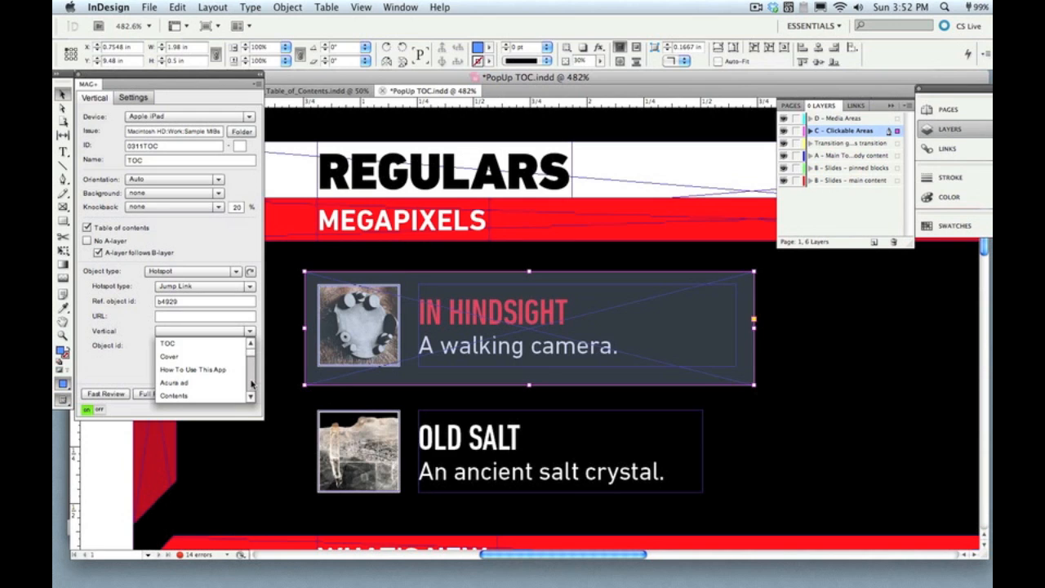
mouse_move(199, 222)
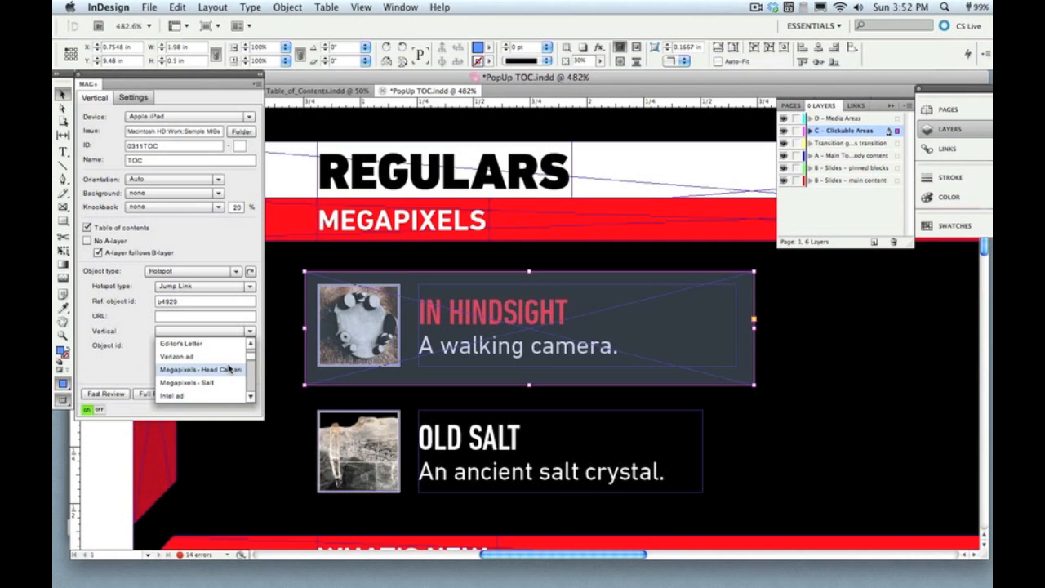
left_click(199, 368)
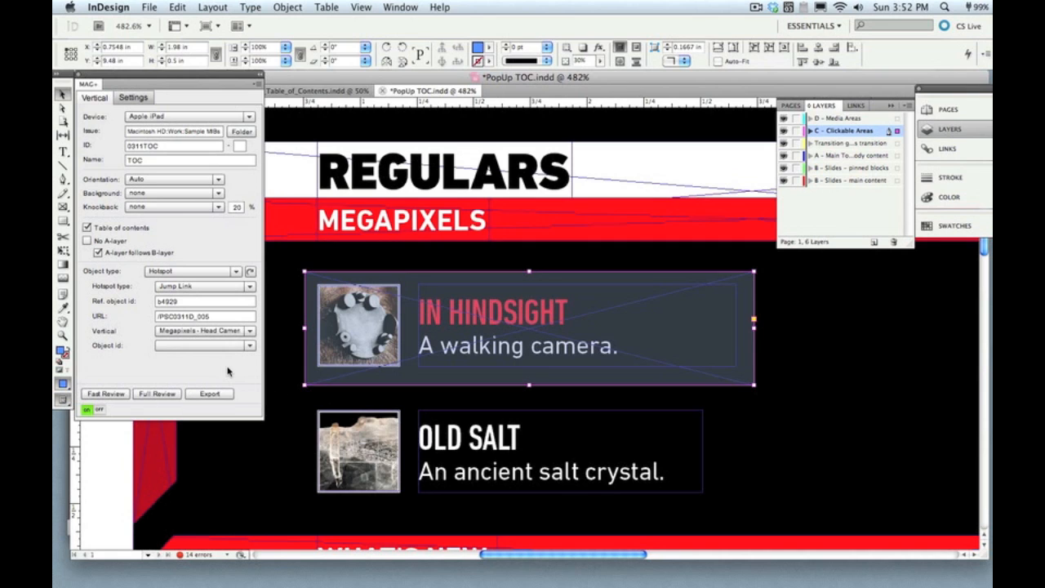
mouse_move(241, 373)
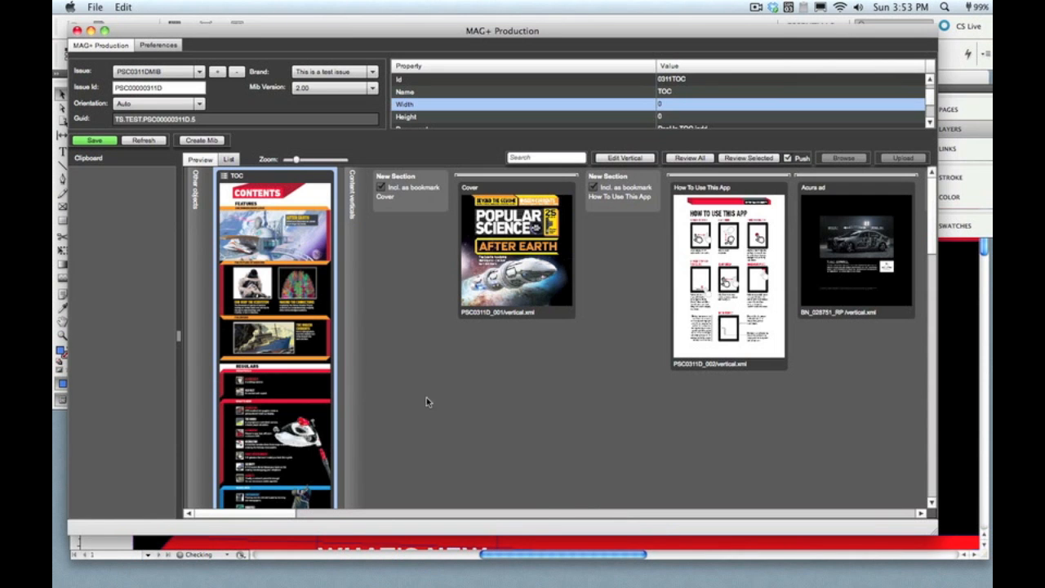
mouse_move(278, 359)
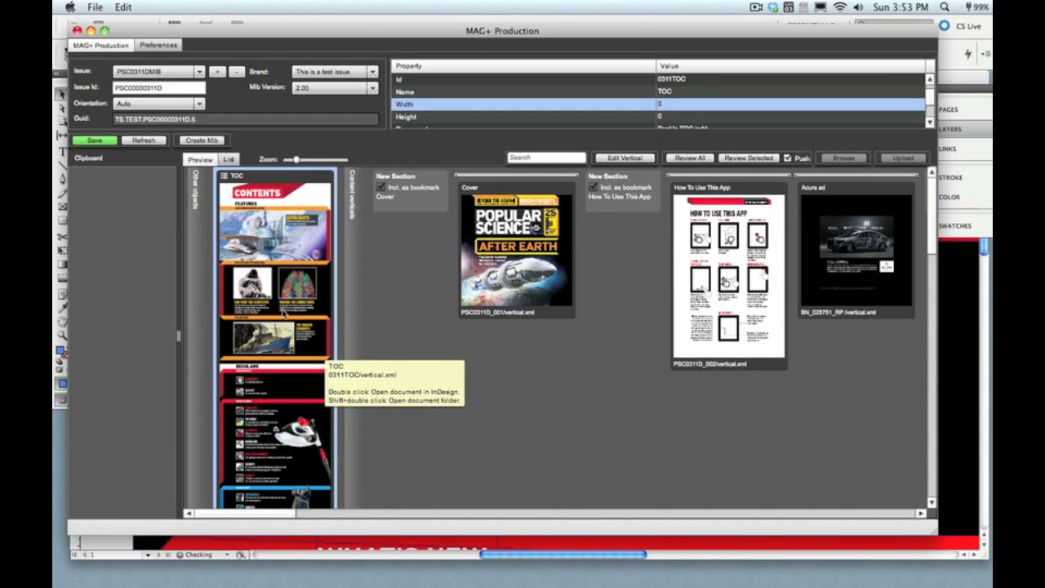
mouse_move(157, 260)
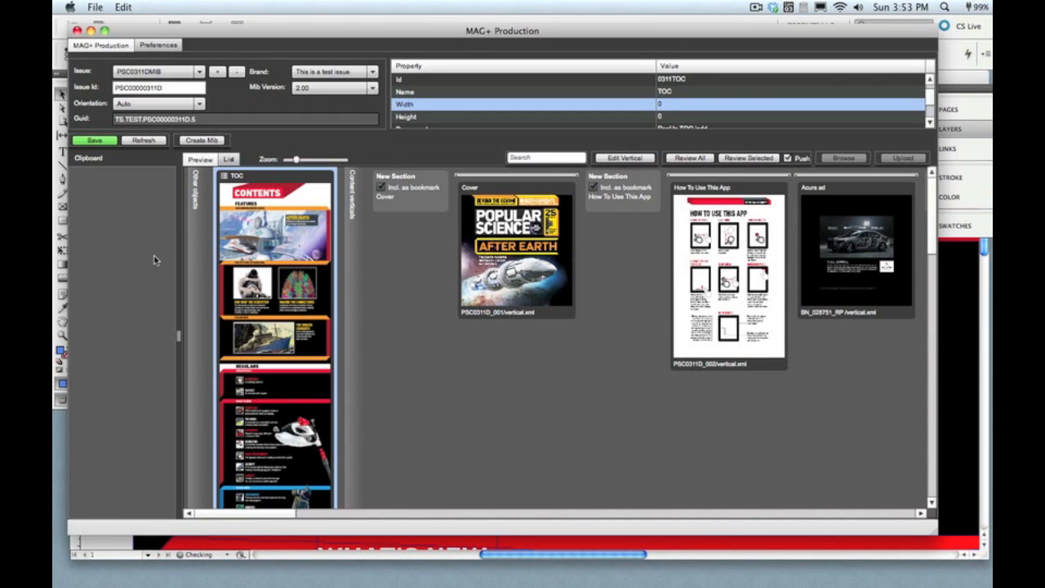
mouse_move(248, 281)
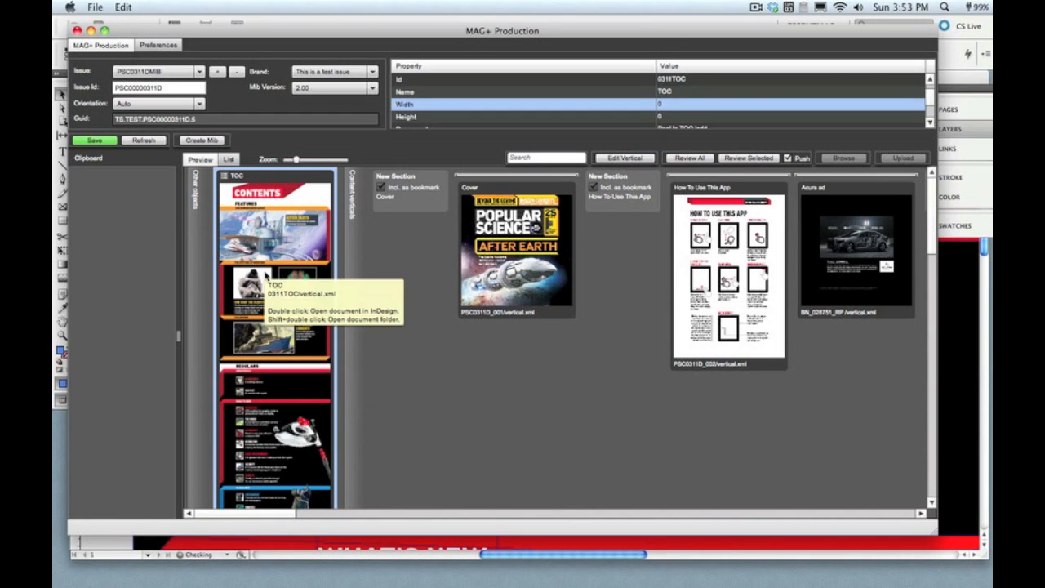
mouse_move(490, 352)
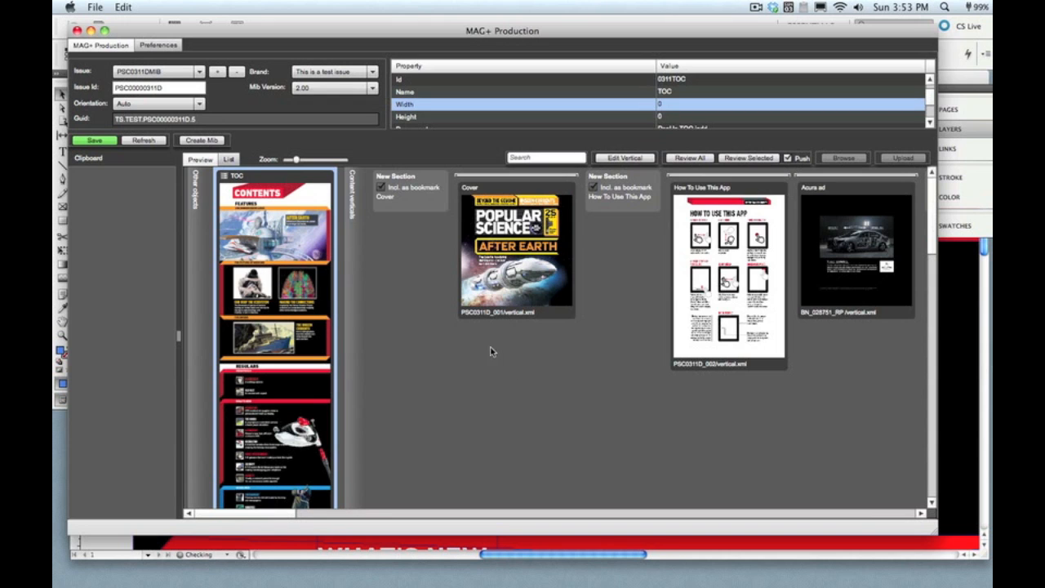
mouse_move(365, 319)
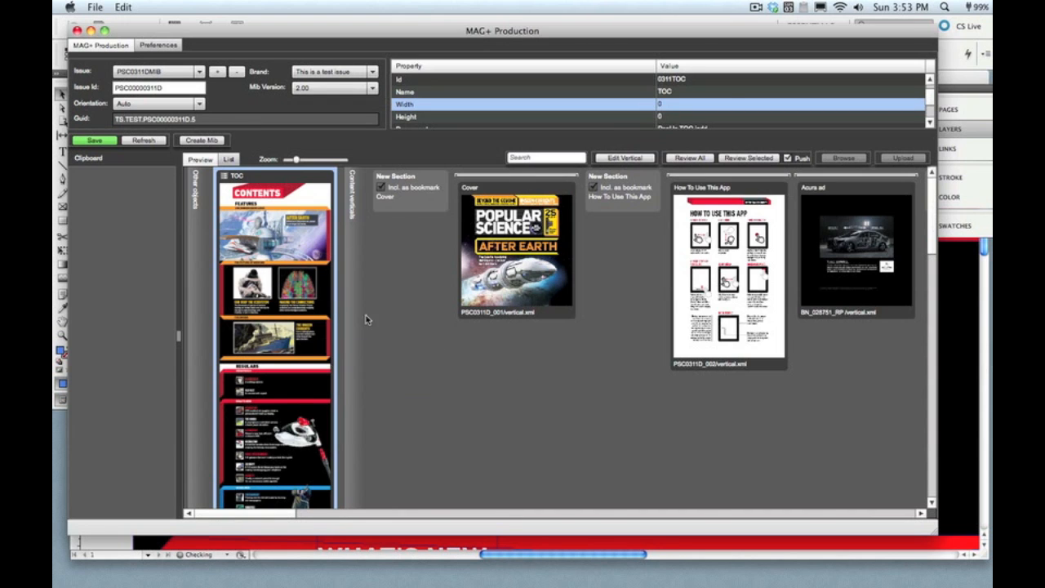